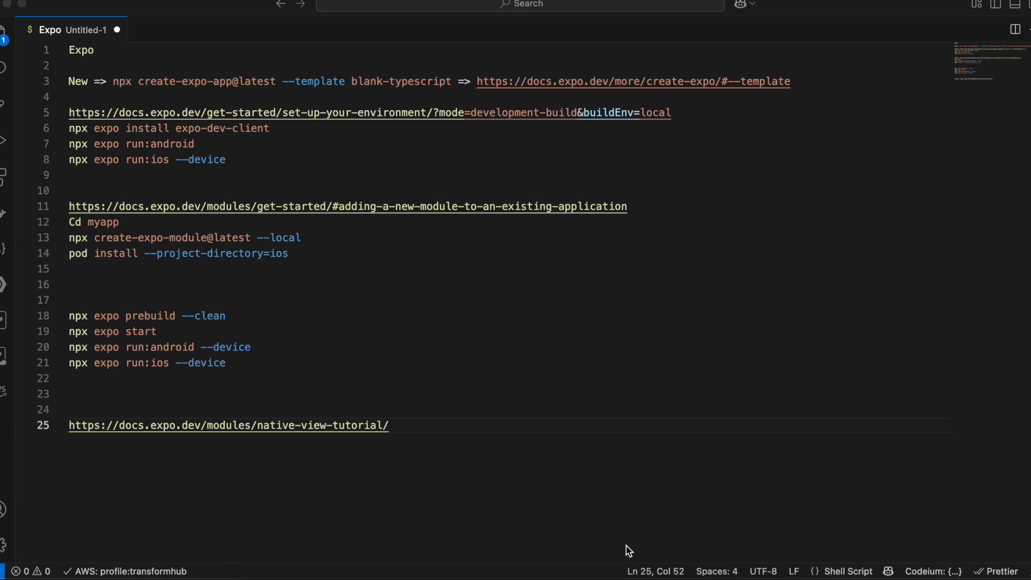
Step: Load the create-expo-app docs page and bring the --template table (default, blank, blank-typescript, tabs, bare-minimum) into view
double_click(208, 316)
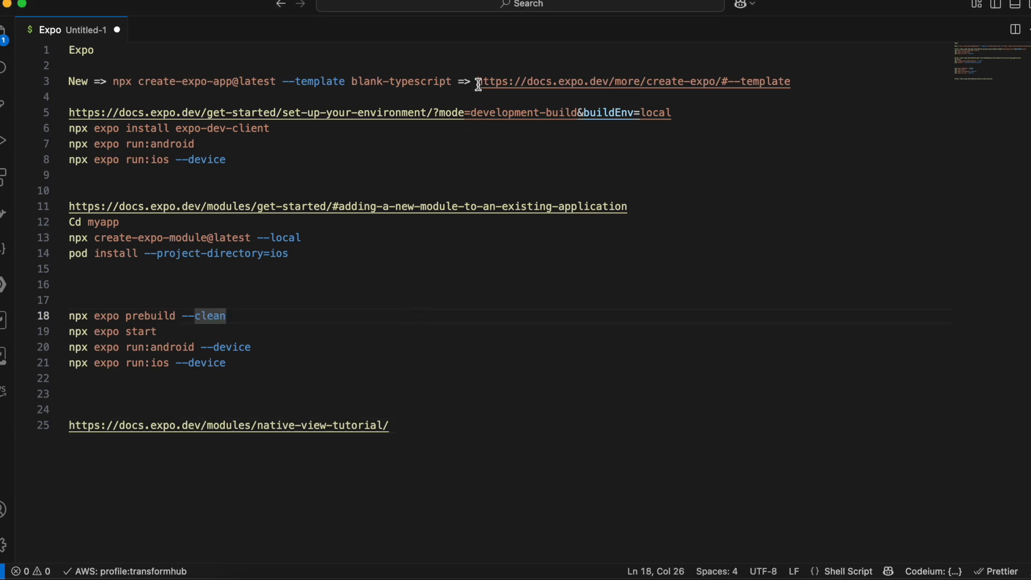
drag(477, 81, 792, 80)
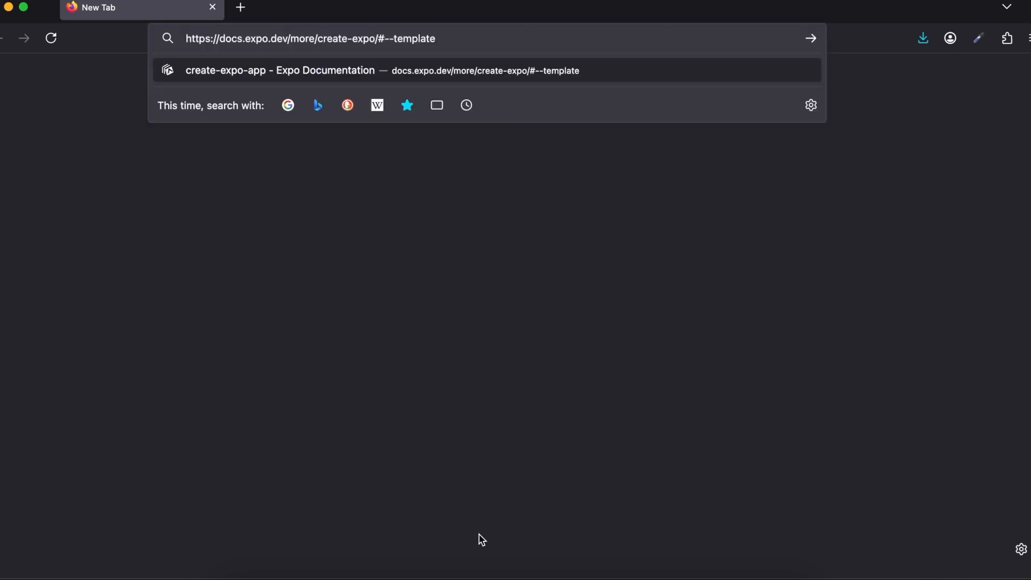
click(280, 71)
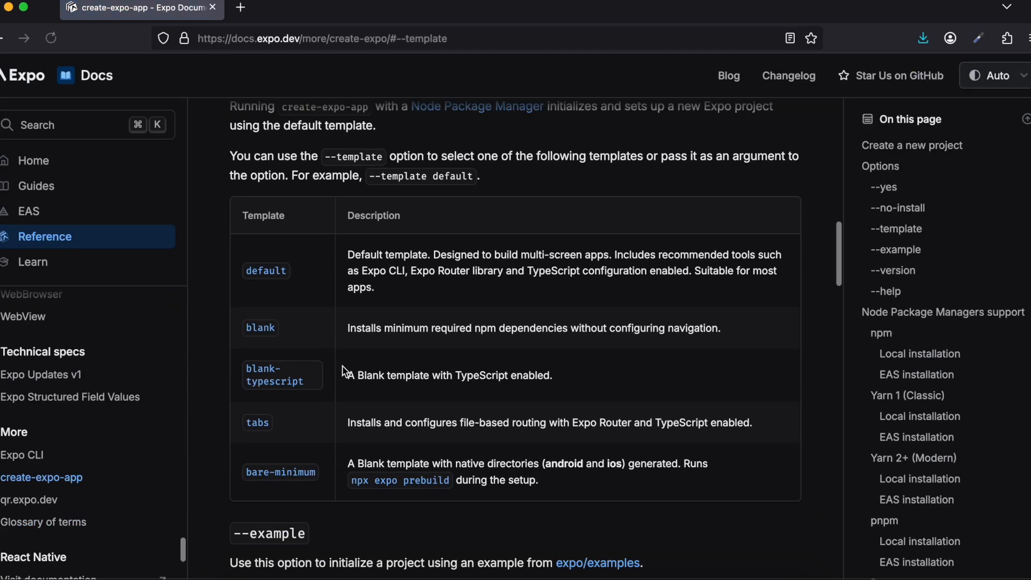
scroll(down, 3)
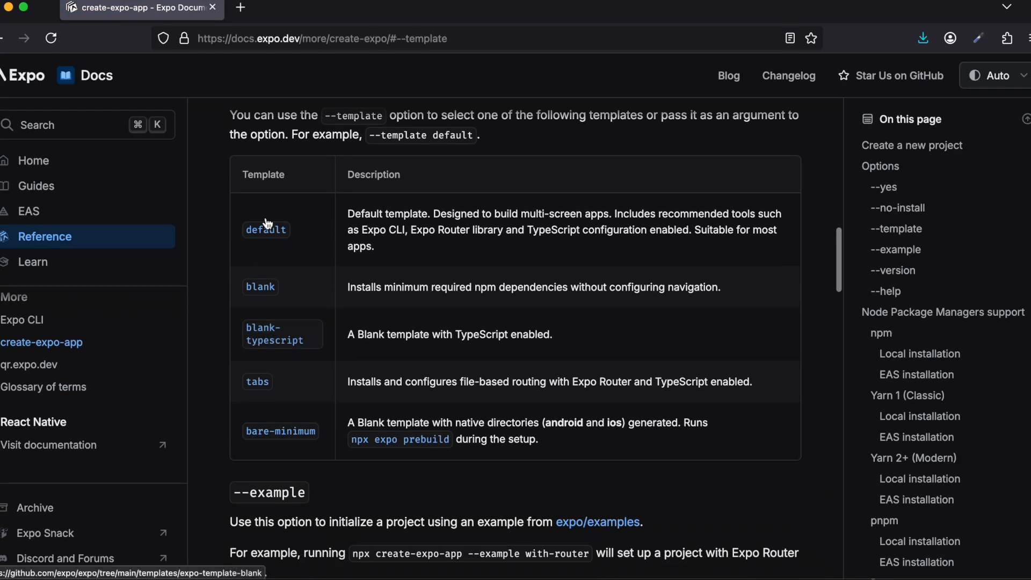
mouse_move(538, 470)
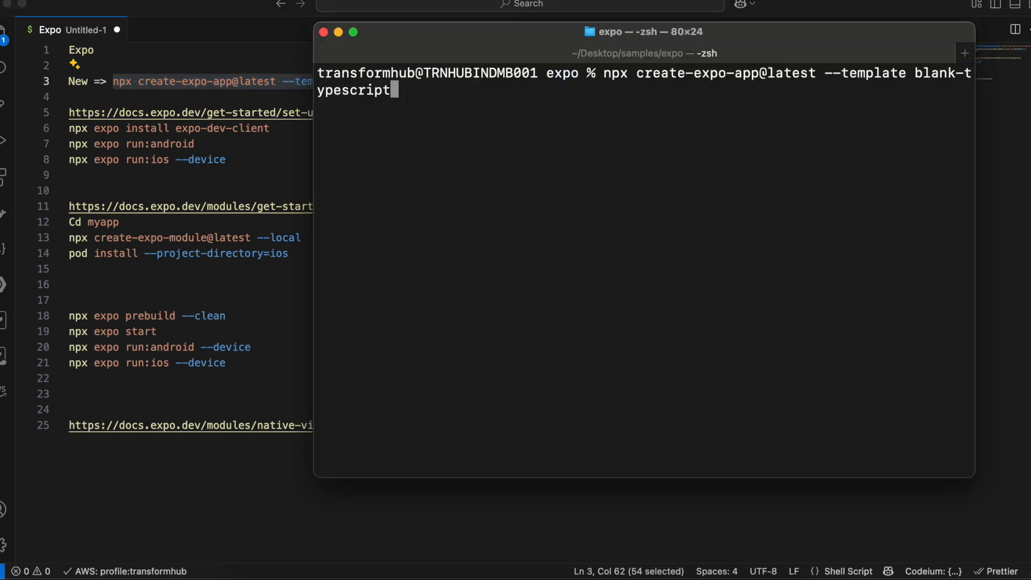
Step: Run 'npx create-expo-app@latest --template blank-typescript' and start naming the app 'my...' at the prompt
key(Enter)
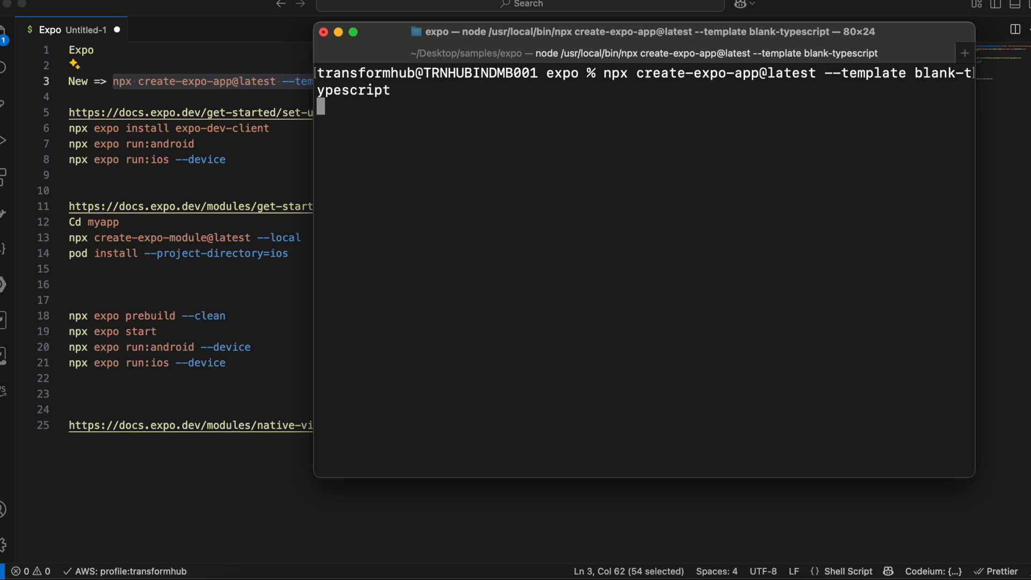
key(Enter)
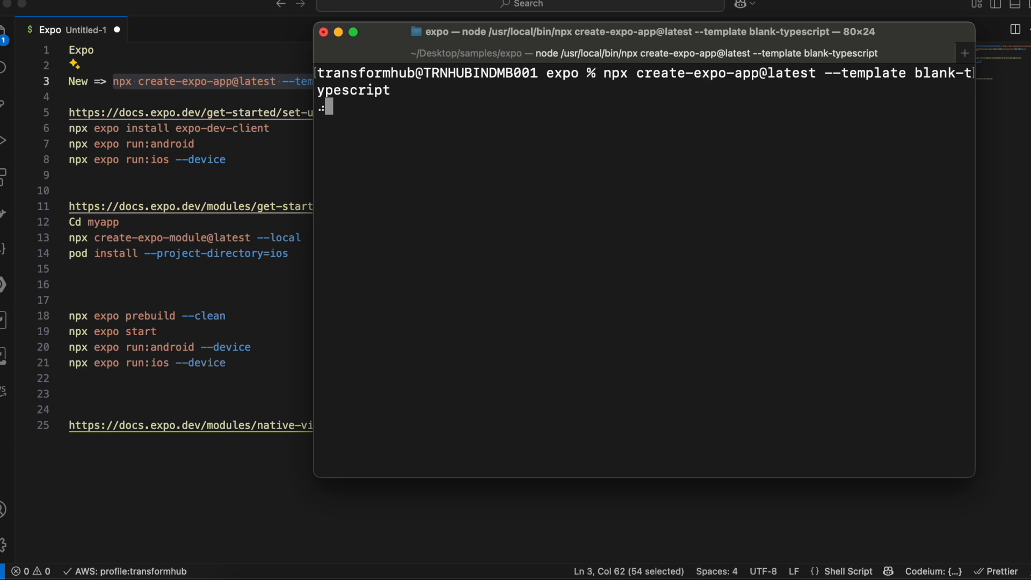
text(my)
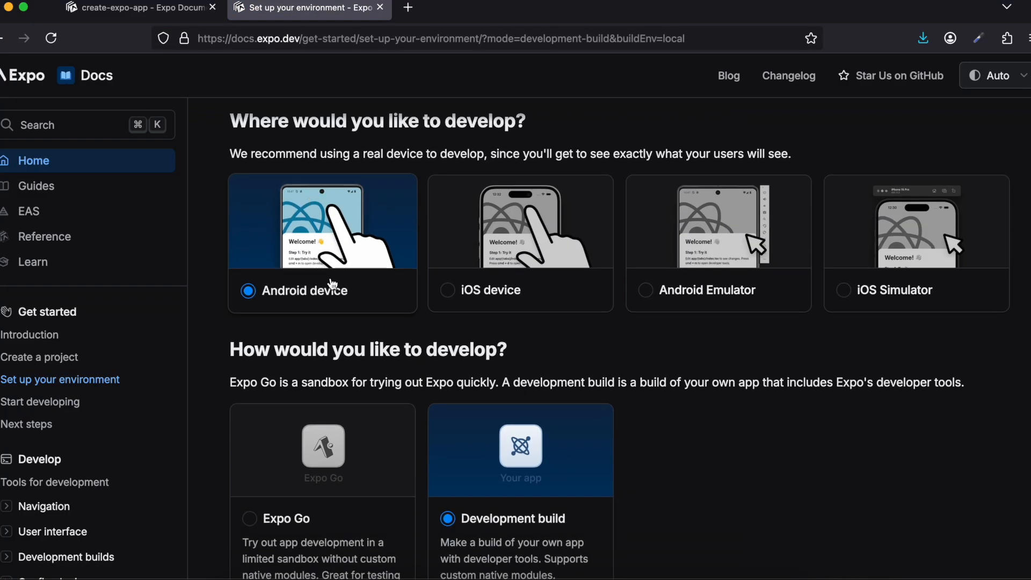
Step: Scroll through the set-up-your-environment guide down to the Android device development-build steps
scroll(down, 3)
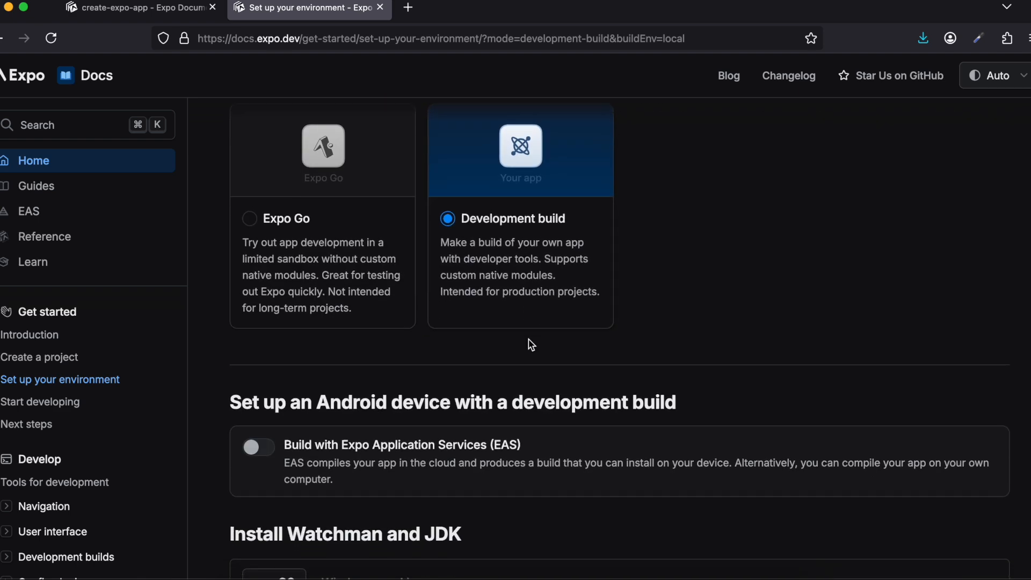
scroll(down, 3)
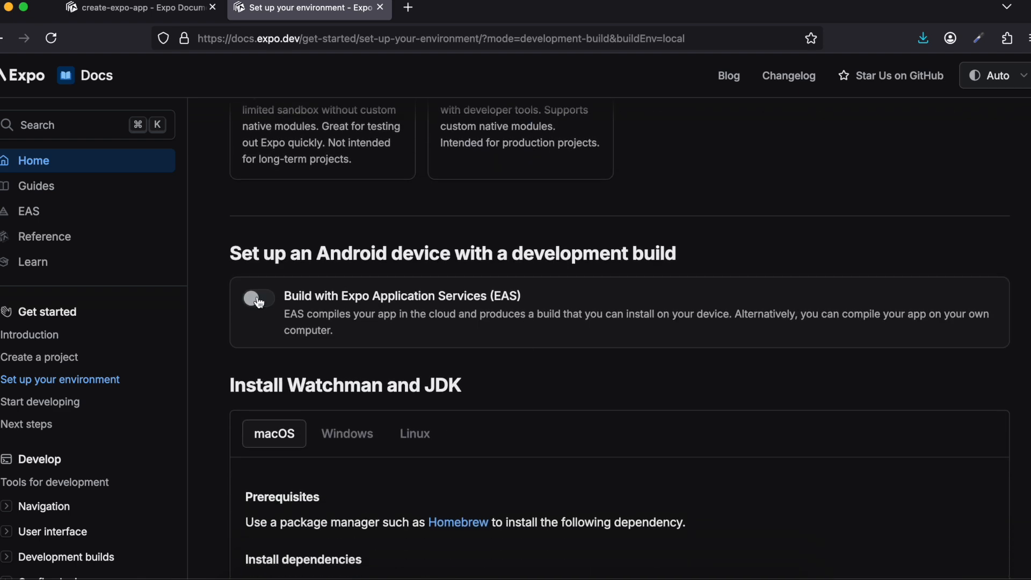
scroll(down, 3)
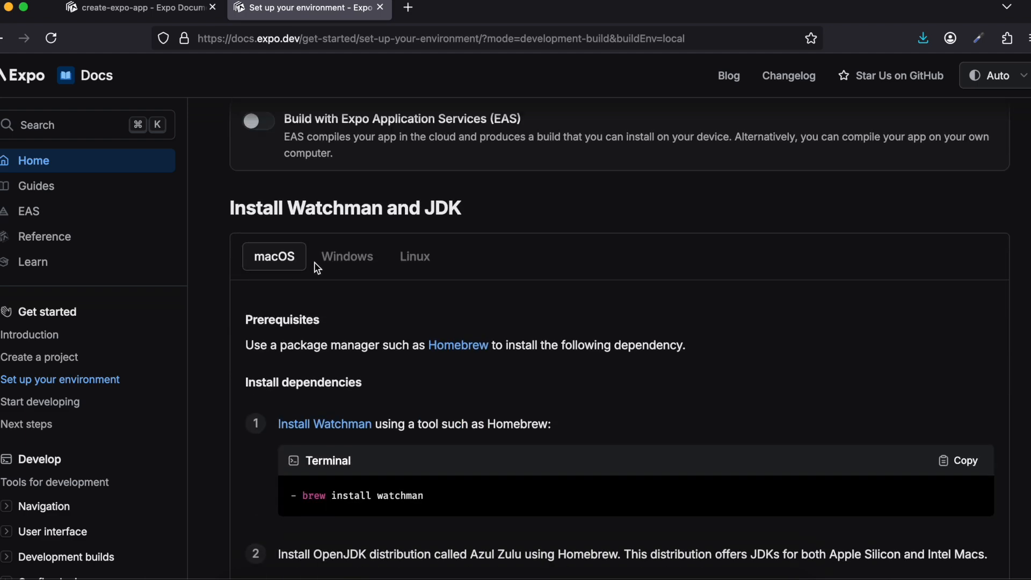
scroll(down, 3)
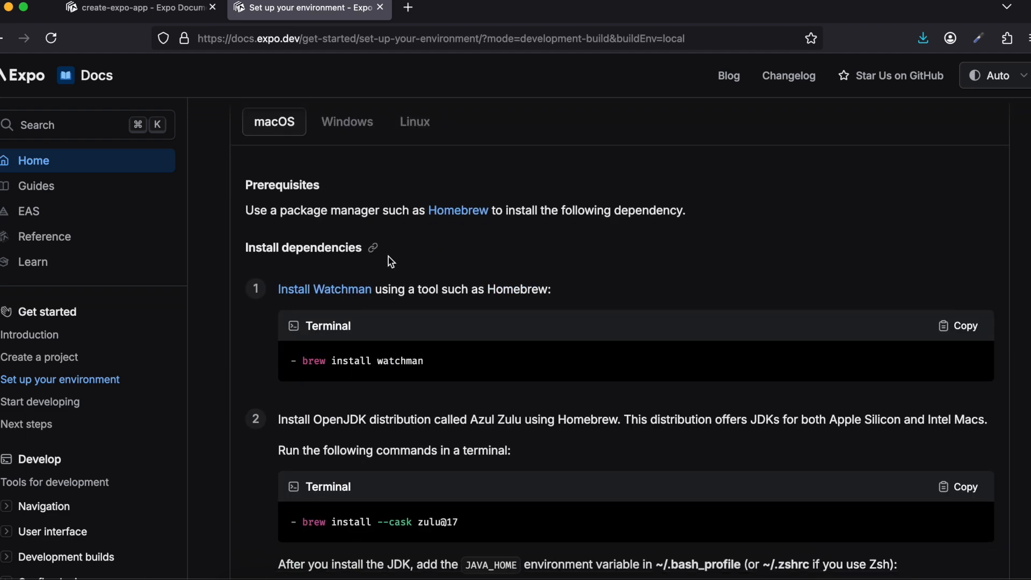
mouse_move(969, 336)
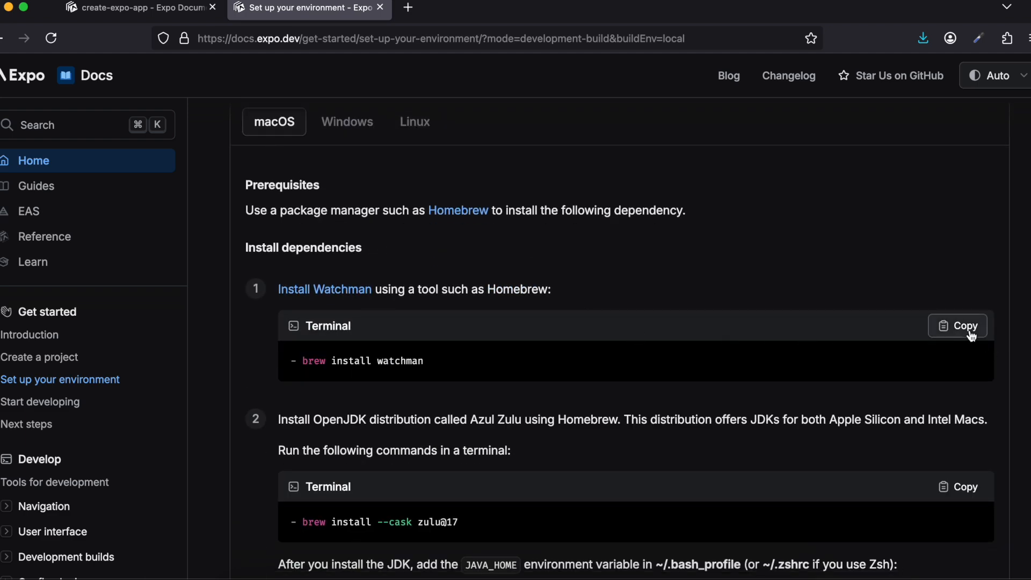
scroll(down, 3)
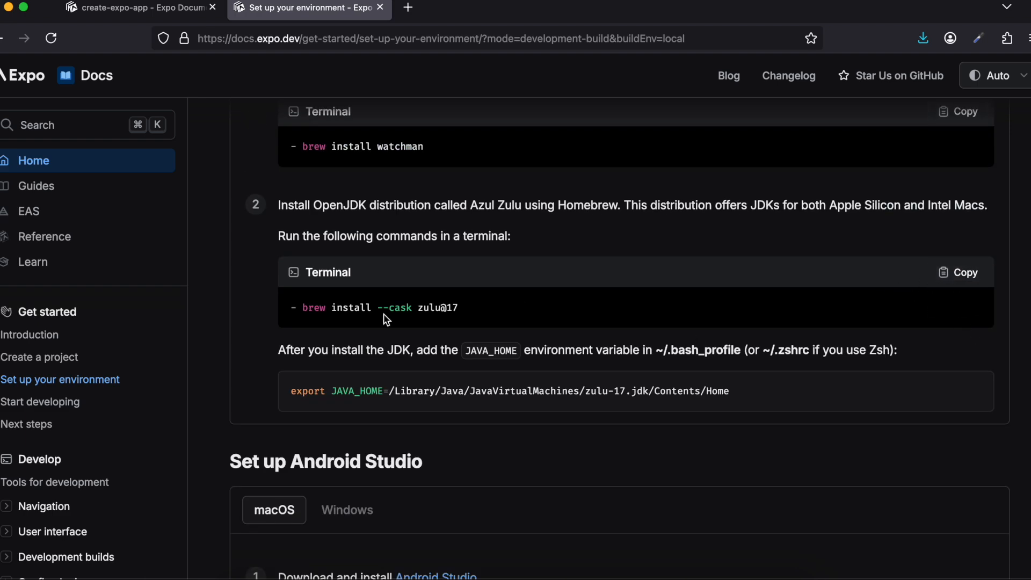
scroll(down, 3)
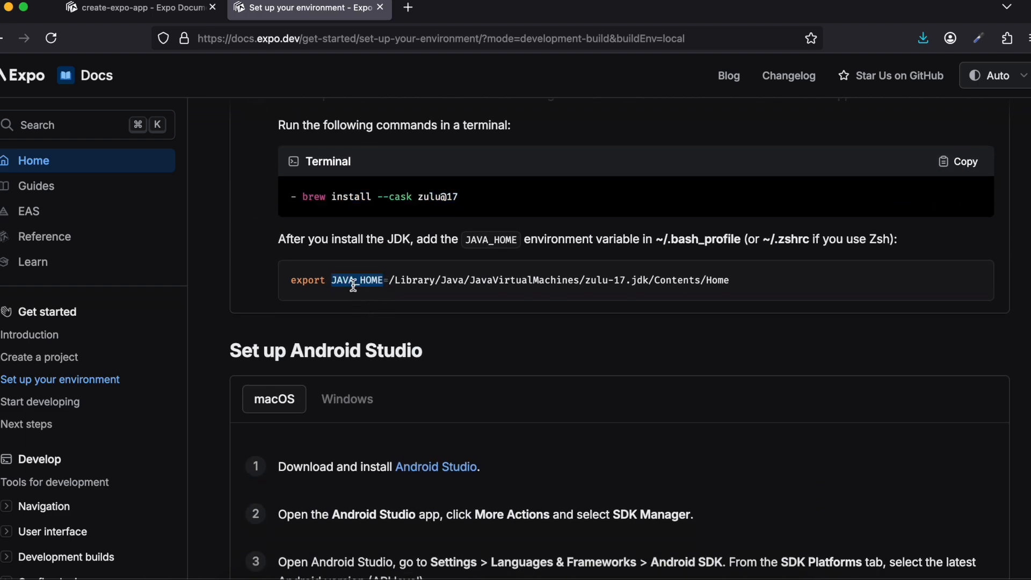
scroll(down, 3)
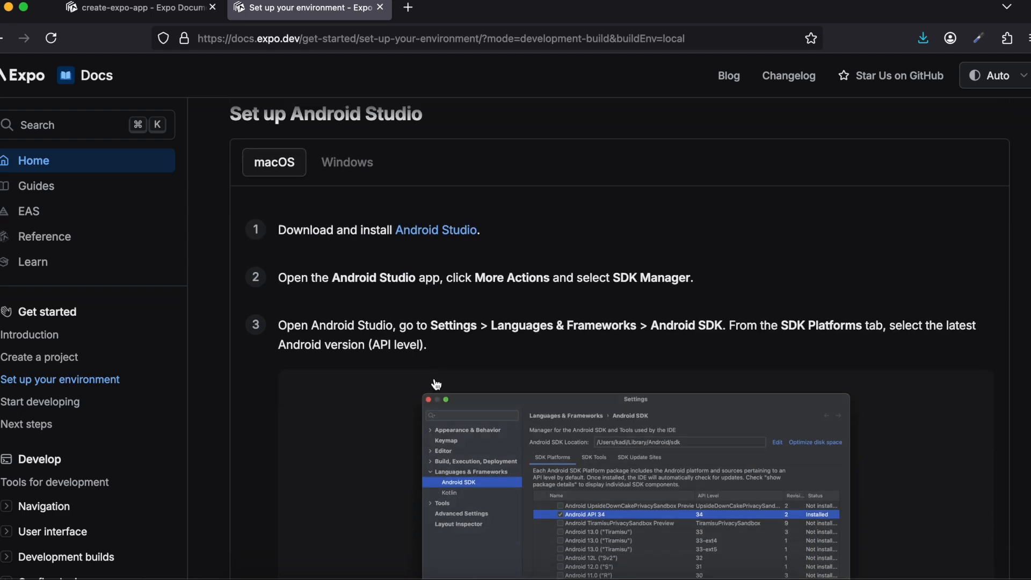
scroll(down, 3)
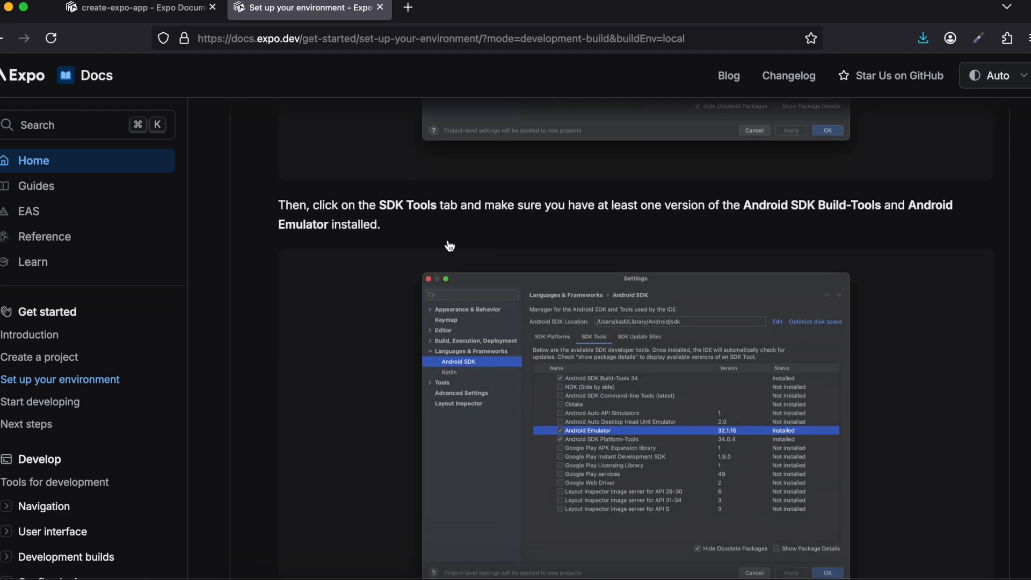
scroll(down, 3)
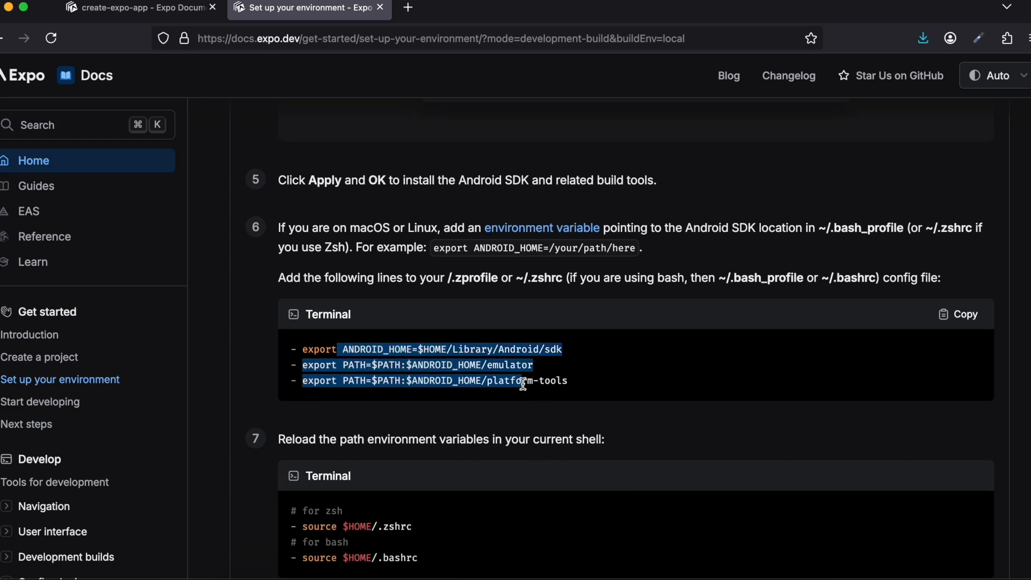
scroll(down, 3)
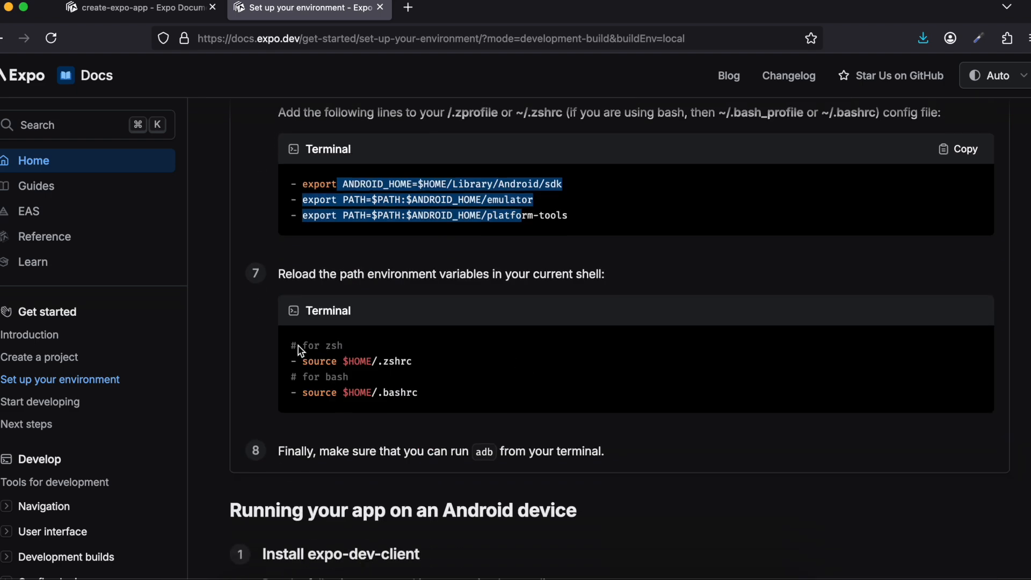
scroll(down, 3)
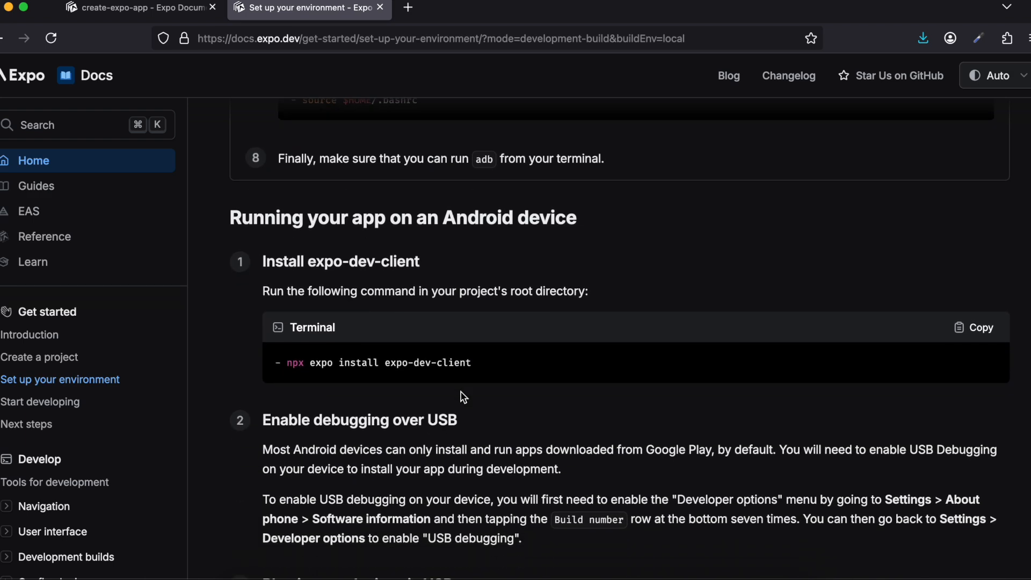
Step: In Terminal, move into myapp and enter 'npx expo install expo-dev-client'
click(973, 326)
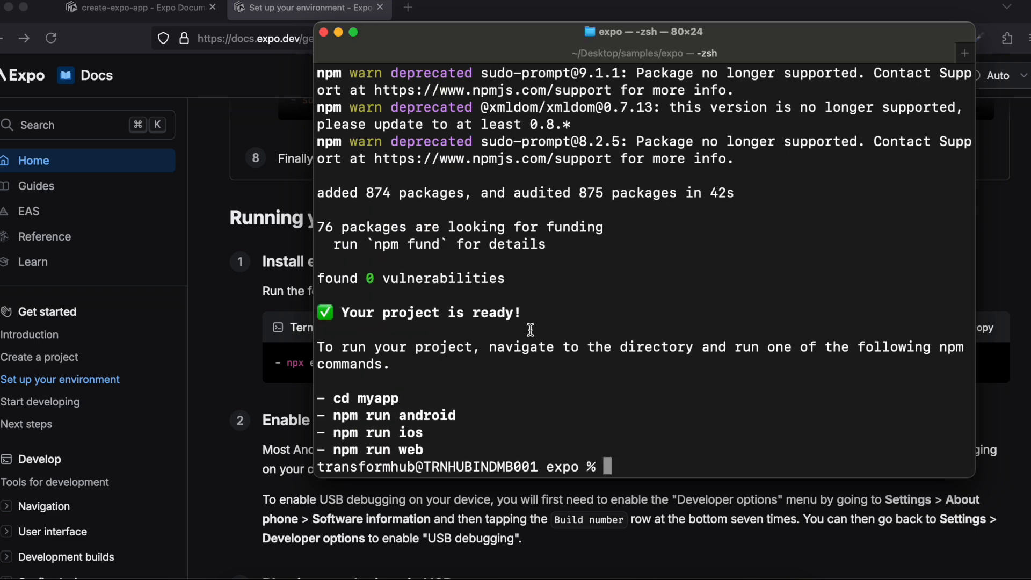
text(cd myapp)
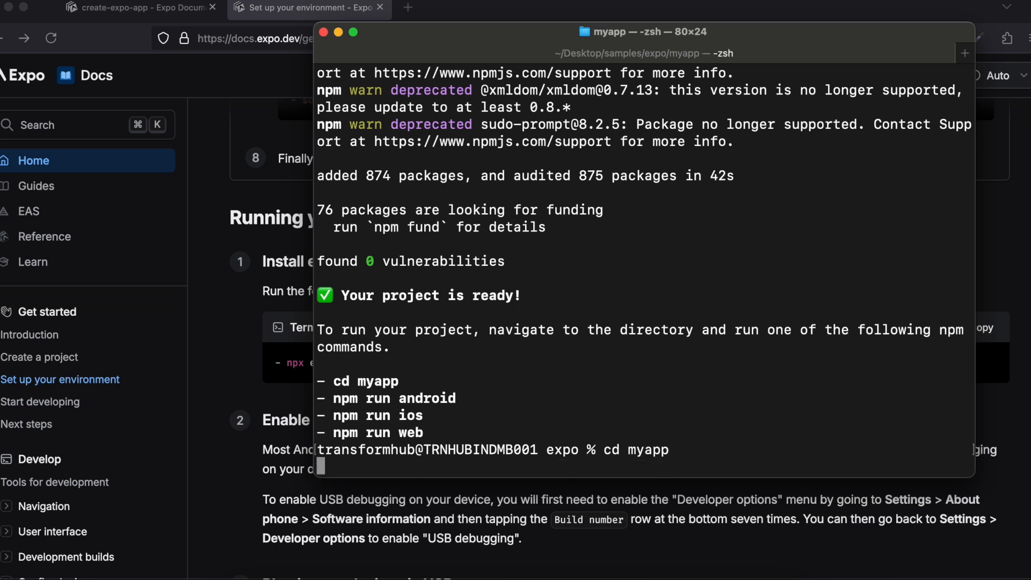
text(npx expo install expo-dev-client)
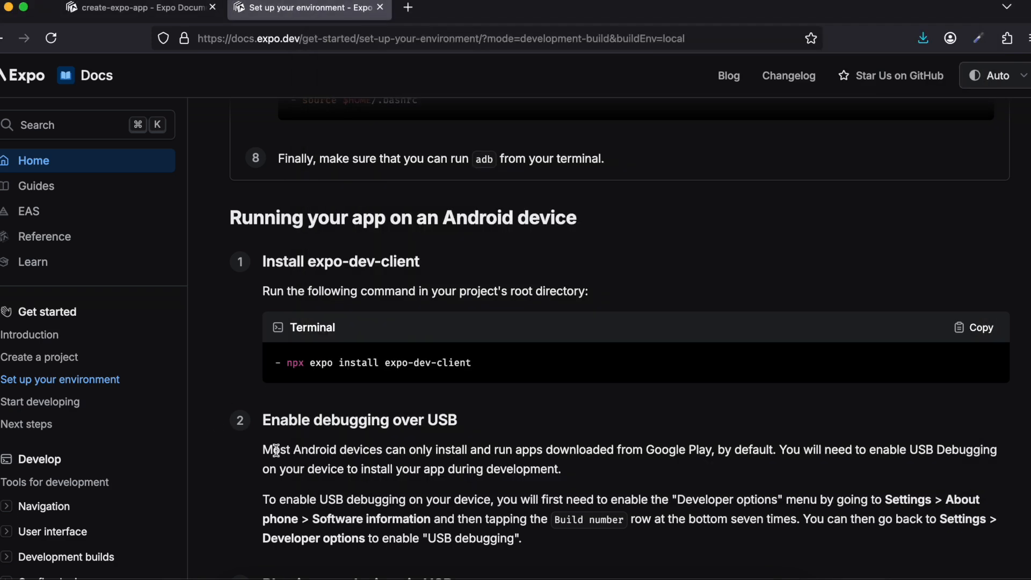
scroll(down, 3)
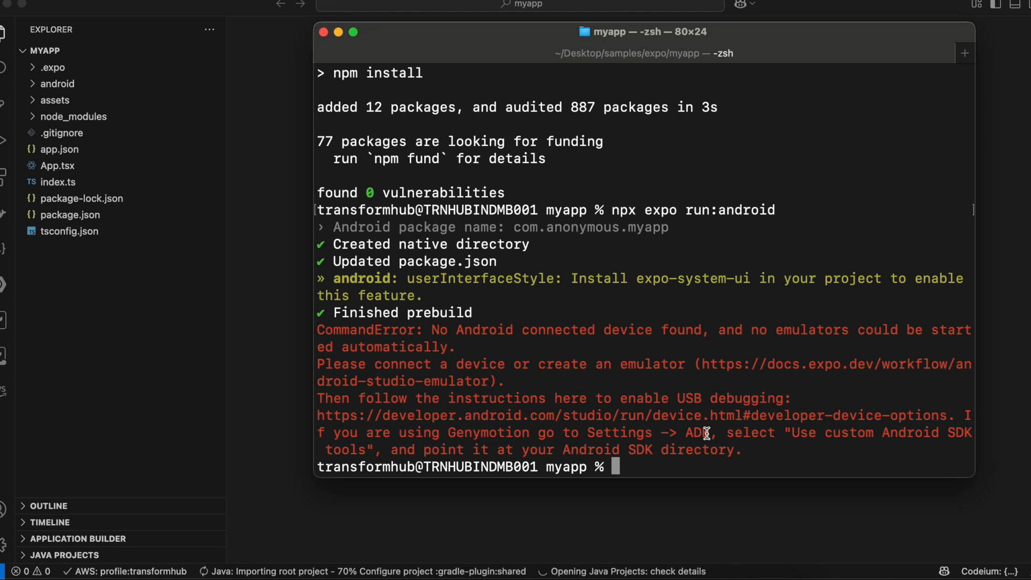
mouse_move(679, 73)
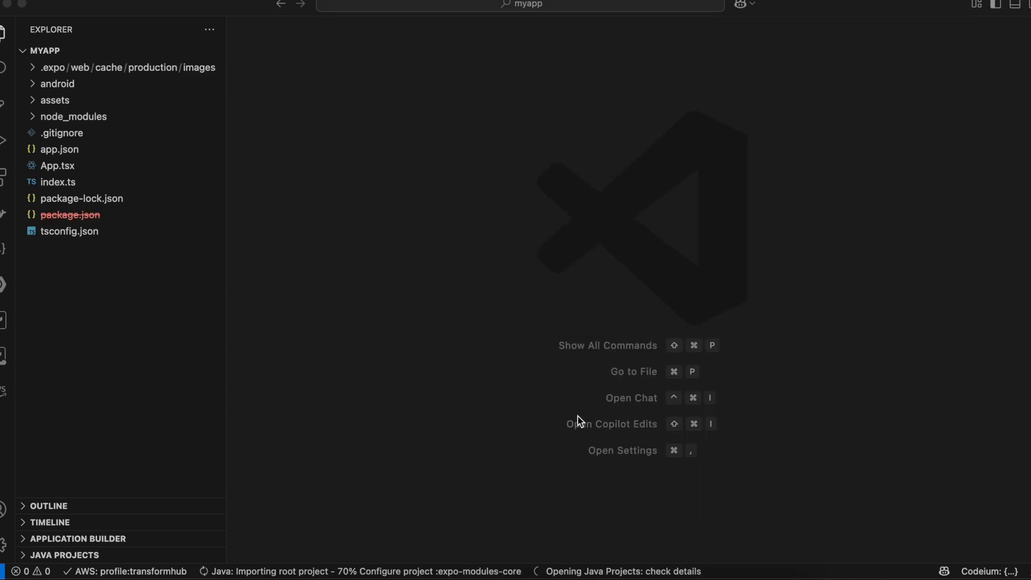
Step: Open android/app/build.gradle from the Explorer tree
click(54, 84)
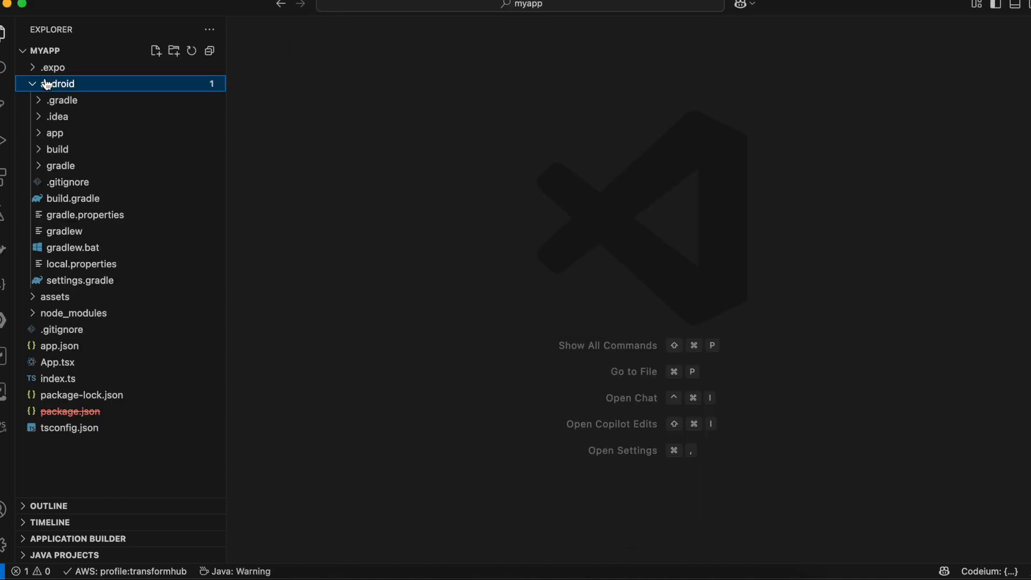
click(54, 133)
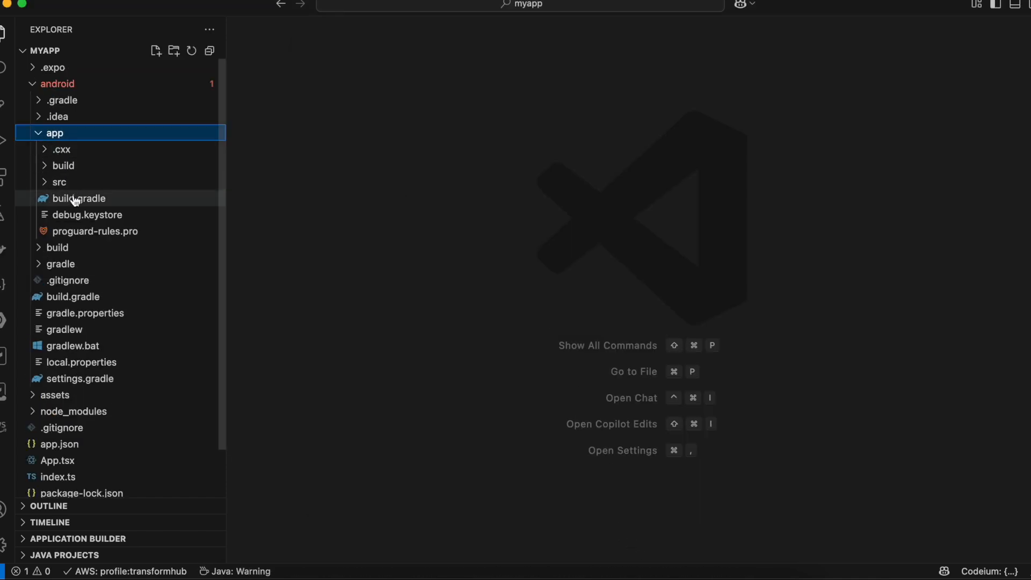
double_click(79, 197)
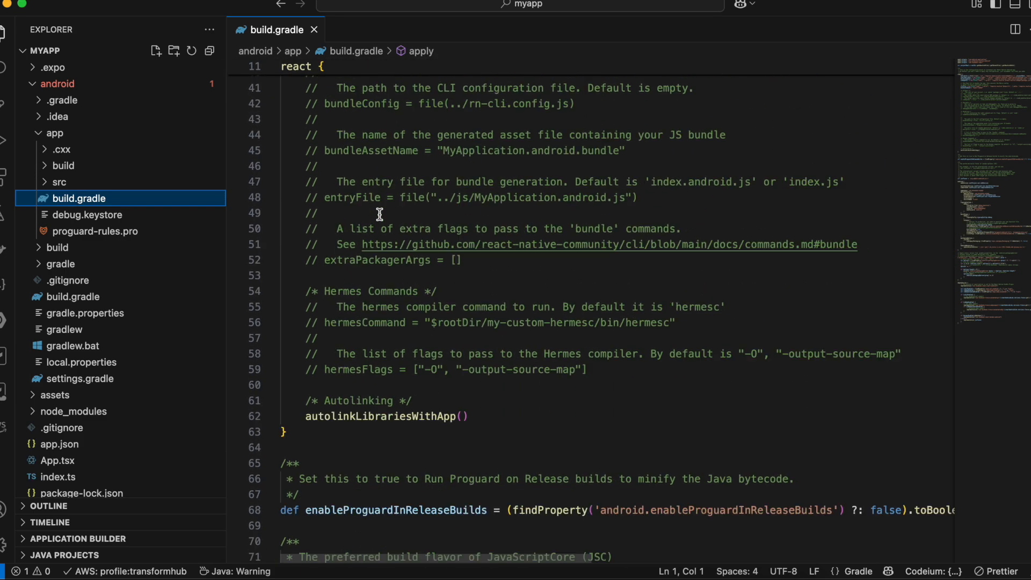
Step: Bring the release build type into view and highlight minifyEnabled true
scroll(down, 3)
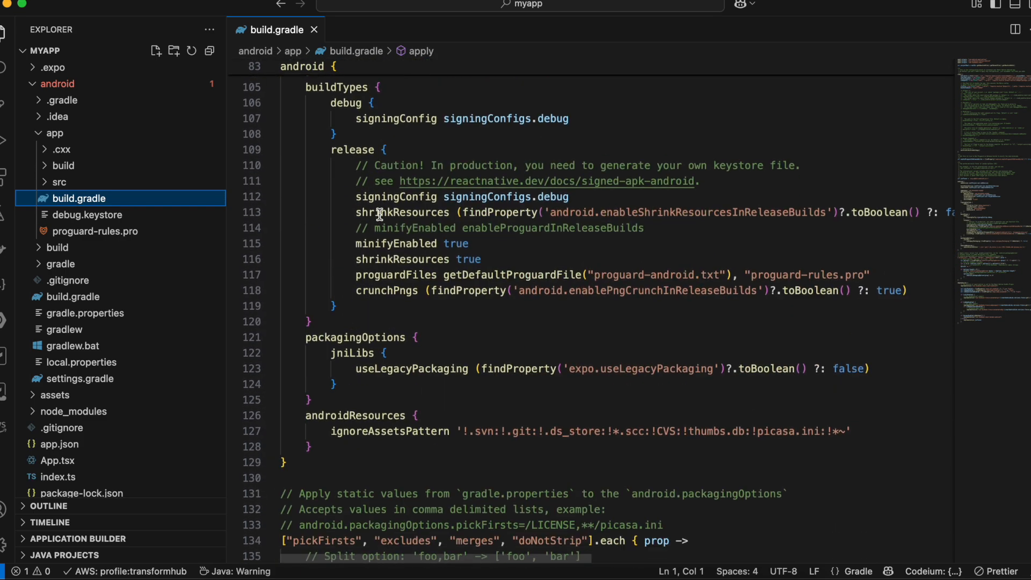
double_click(395, 243)
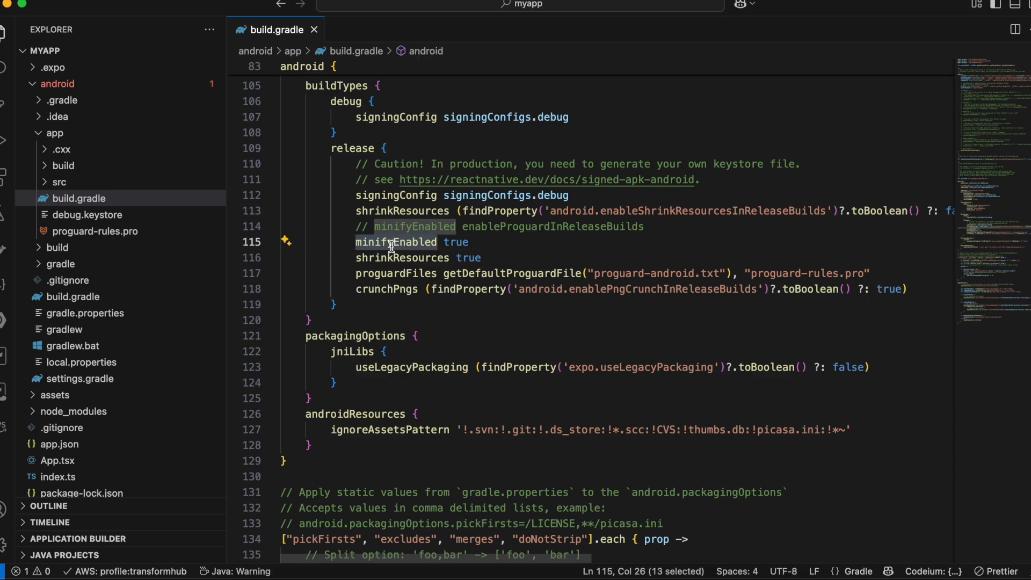
click(393, 243)
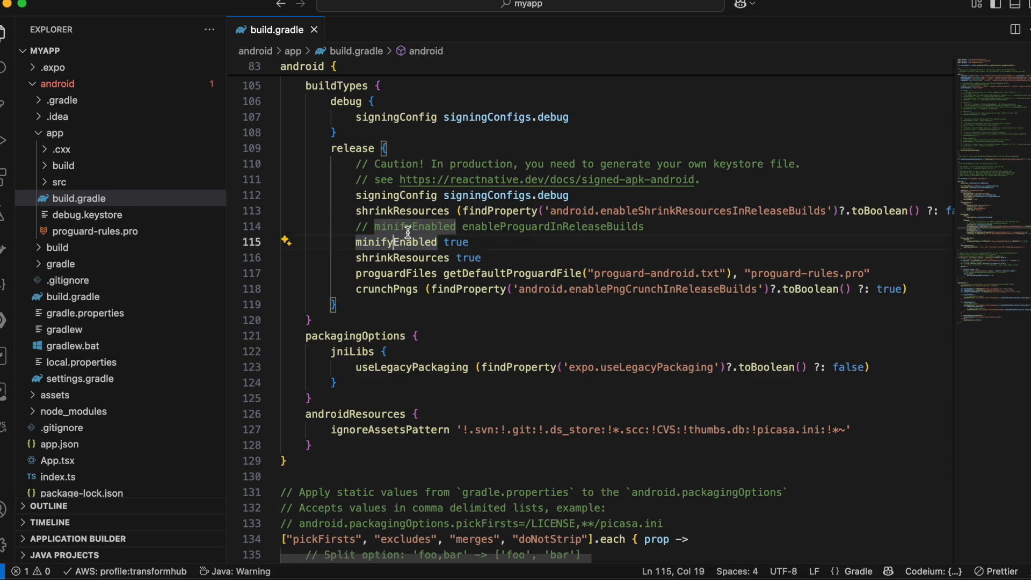
drag(573, 211, 608, 227)
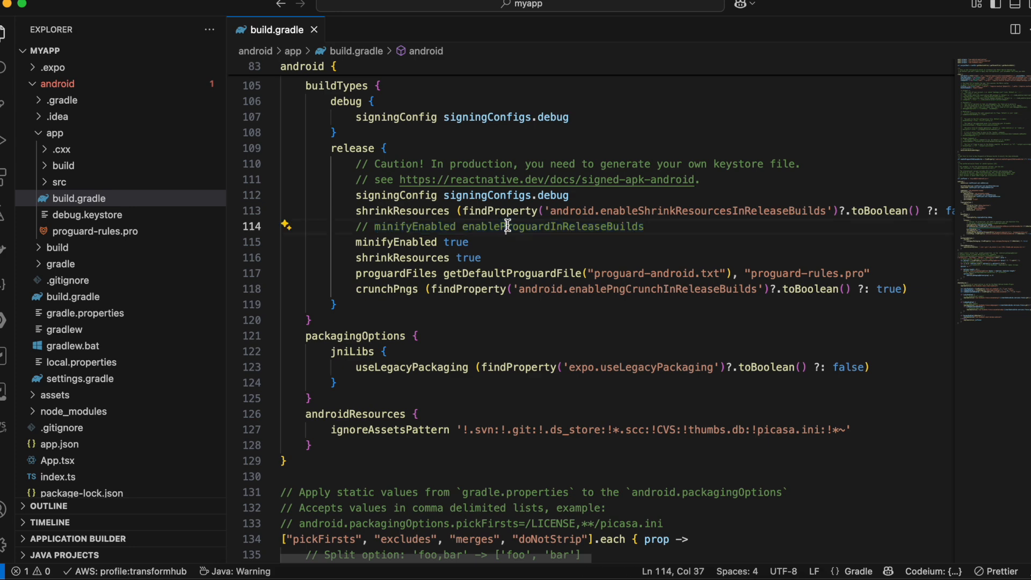
Step: Highlight the true value of shrinkResources in the release block
double_click(553, 227)
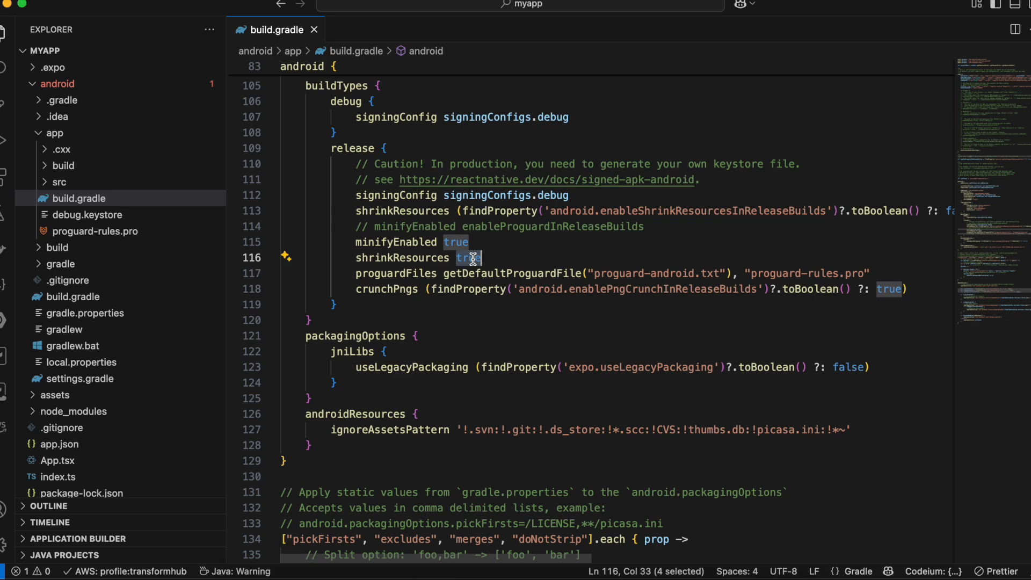
mouse_move(393, 227)
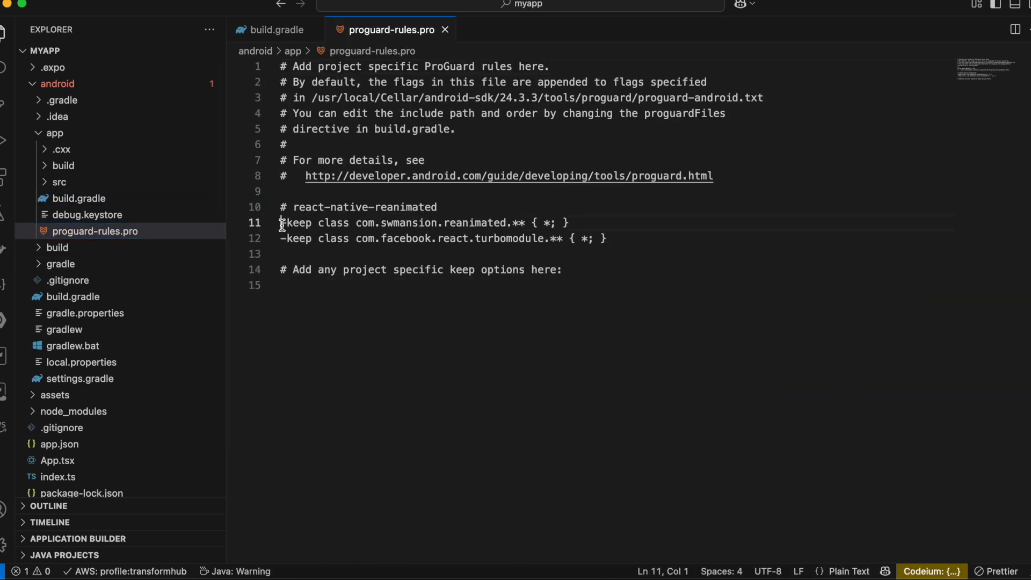
Step: Highlight the full '-keep class com.swmansion.reanimated' rule in proguard-rules.pro, then clear it
drag(281, 222, 375, 223)
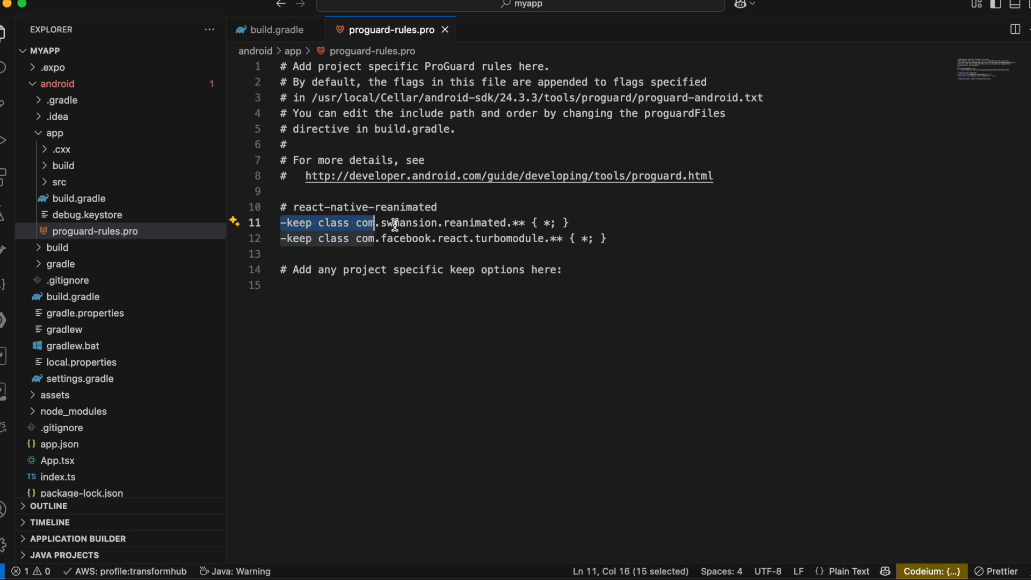
drag(374, 222, 531, 222)
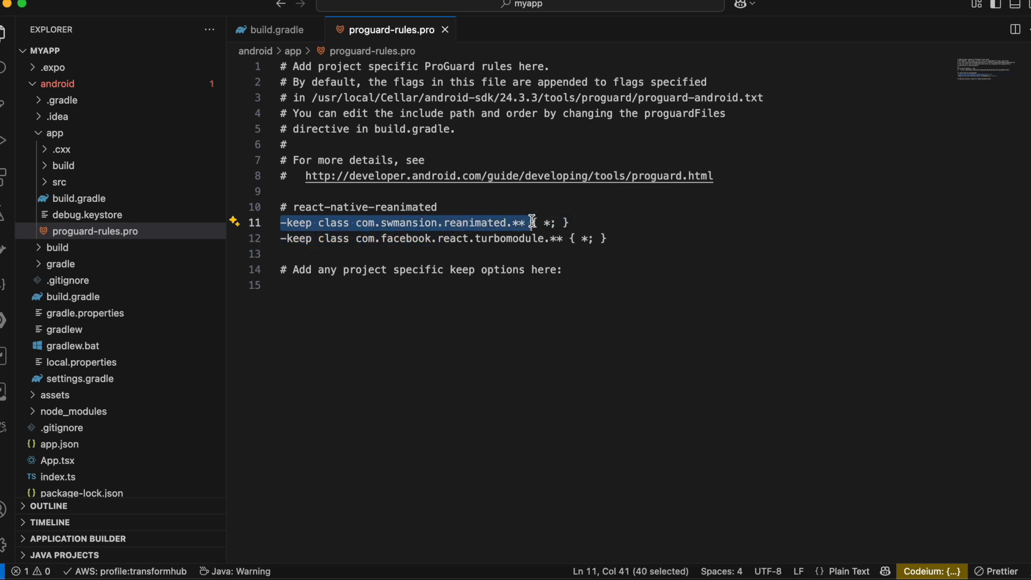
click(469, 309)
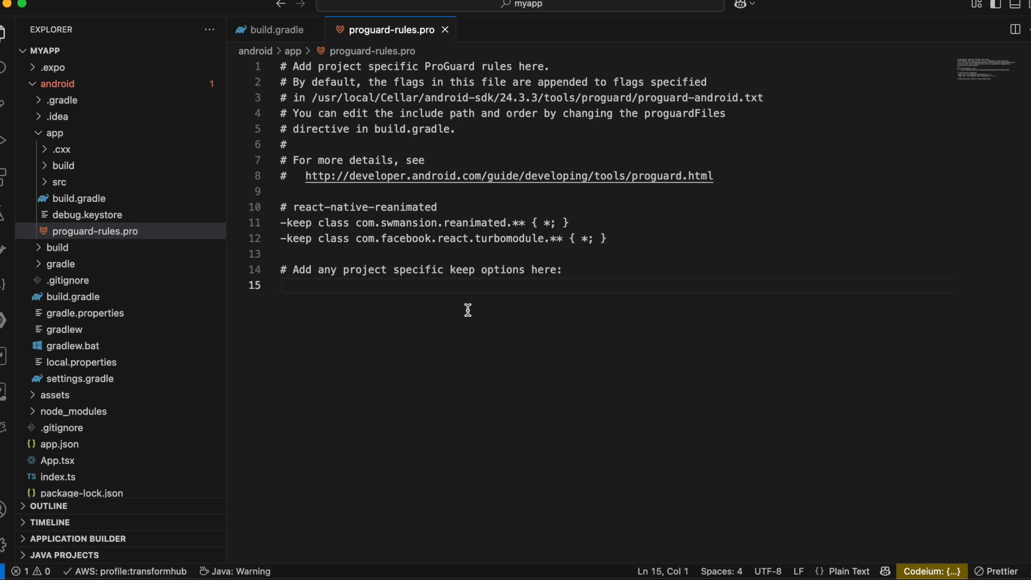
mouse_move(376, 305)
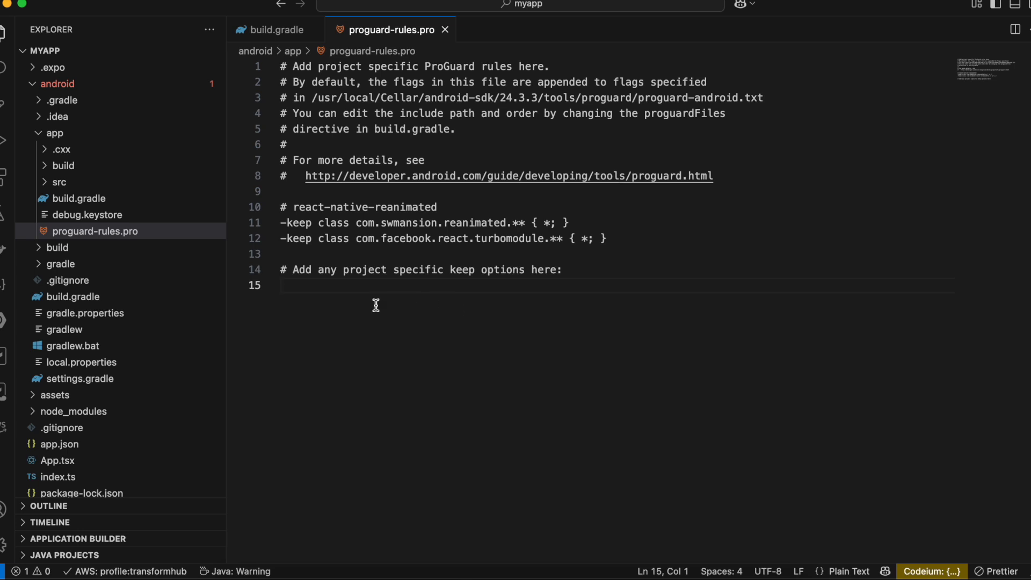
mouse_move(337, 303)
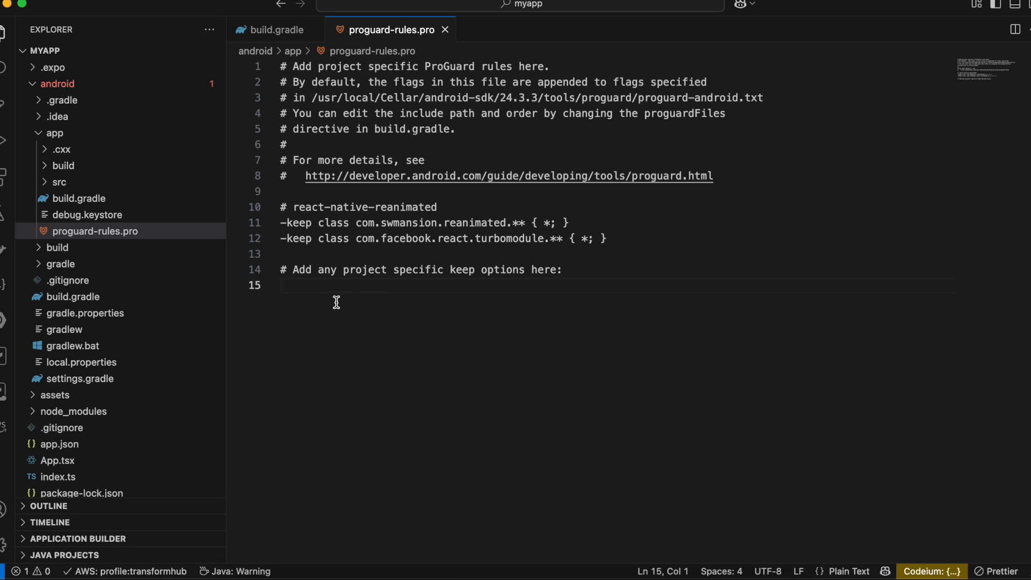
Step: Re-highlight the reanimated keep rule, then return to the build.gradle release configuration
click(284, 223)
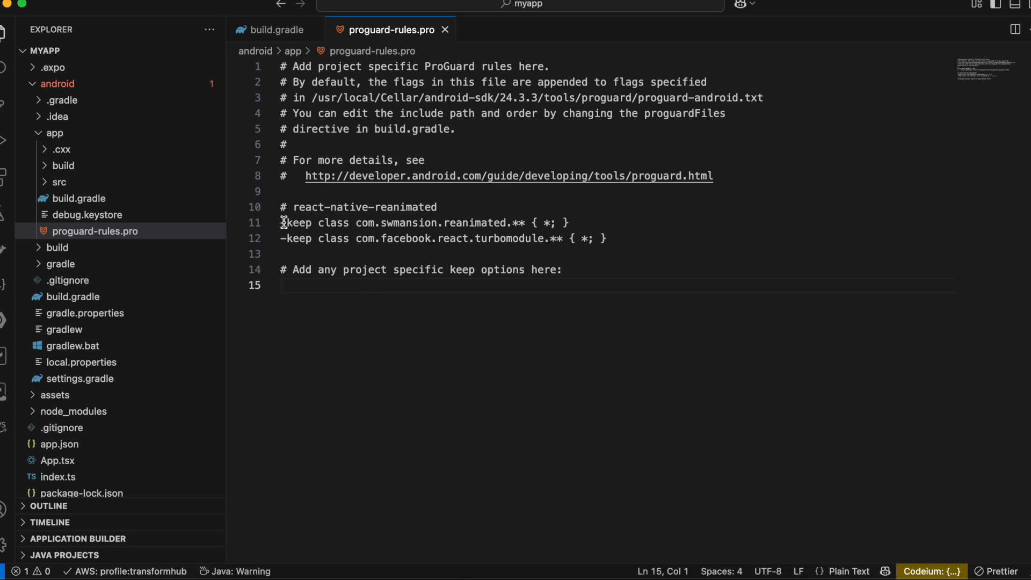
drag(281, 222, 500, 222)
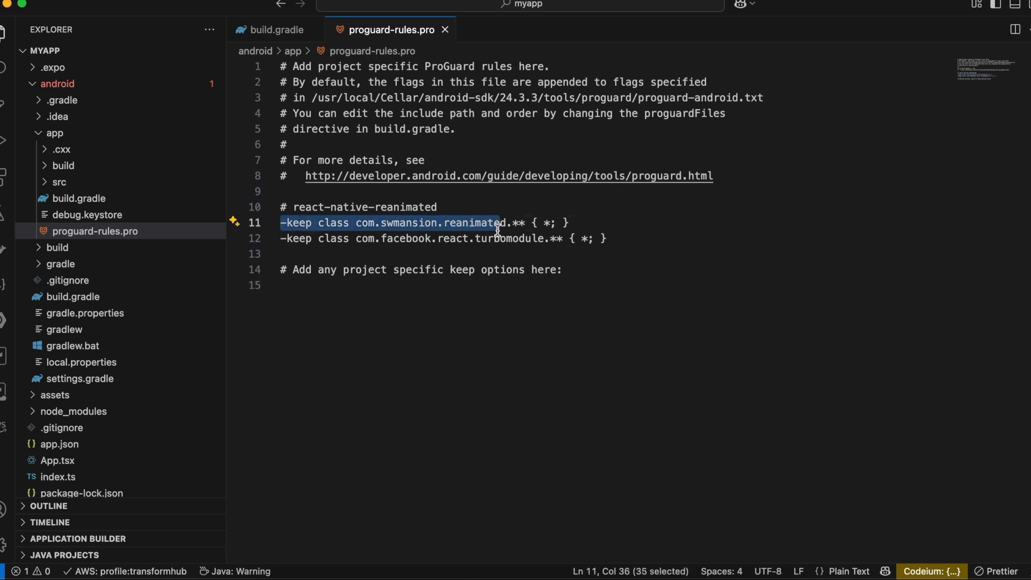
mouse_move(472, 230)
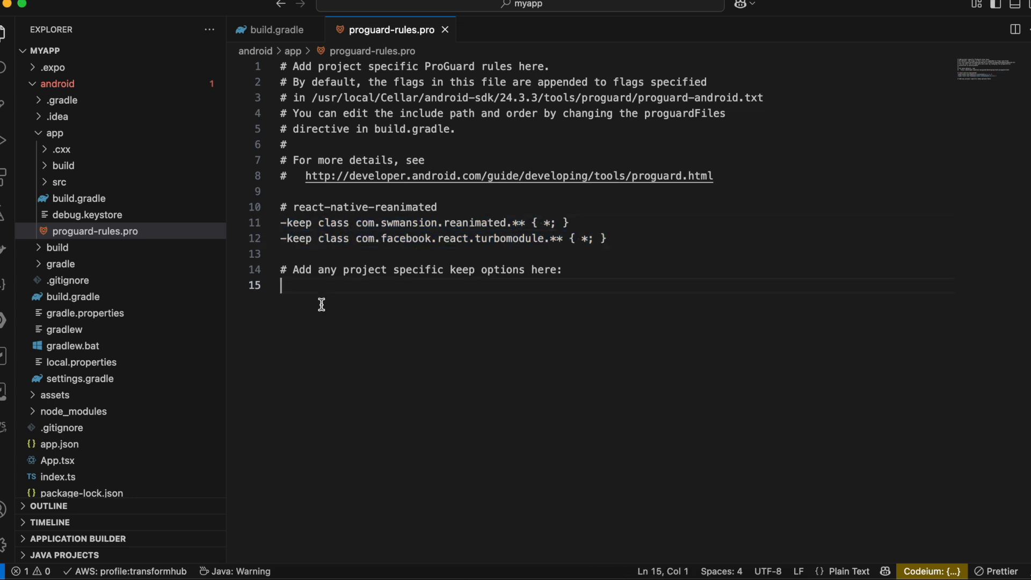
click(279, 29)
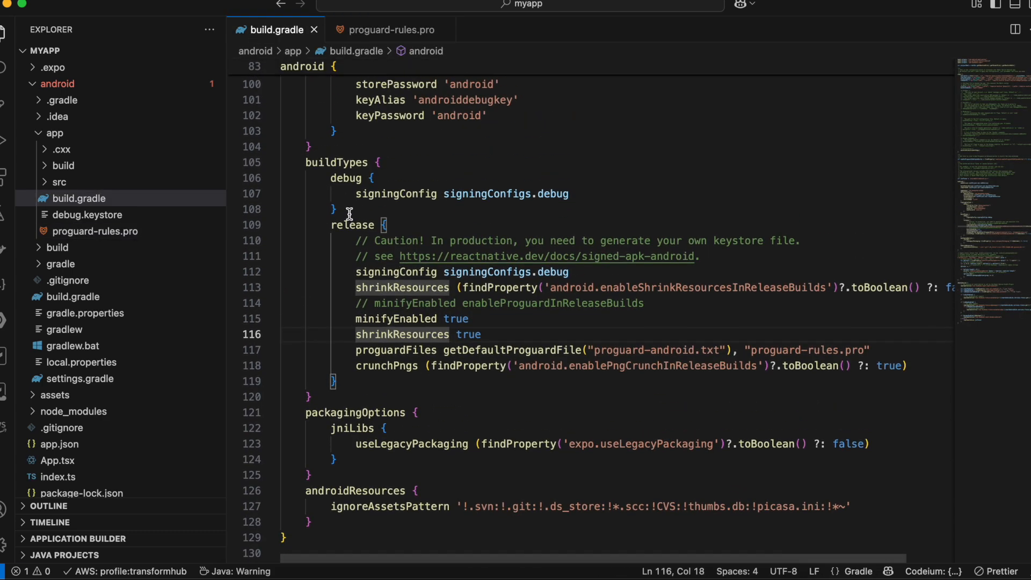
double_click(346, 178)
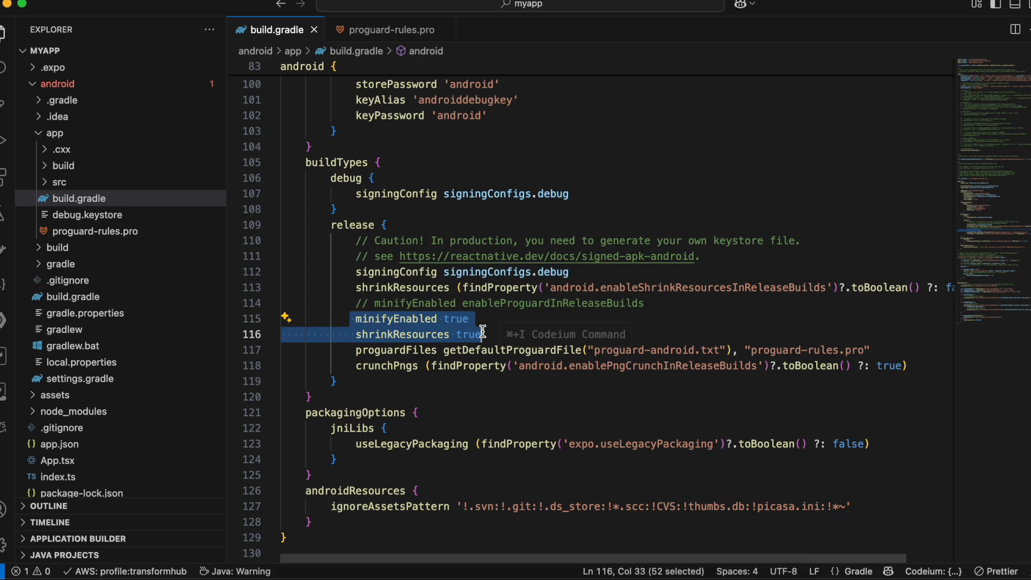
click(391, 29)
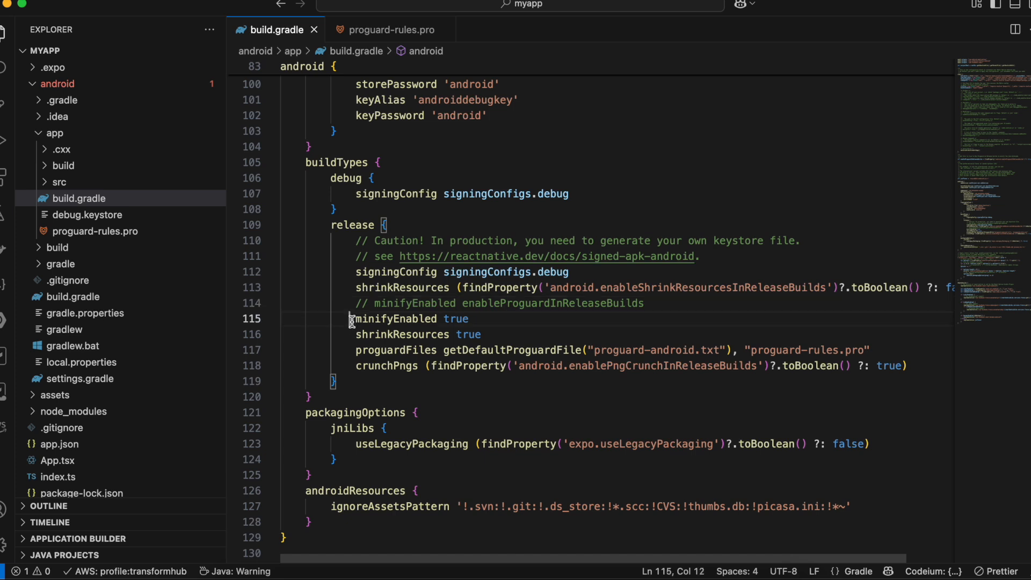
drag(350, 319, 492, 334)
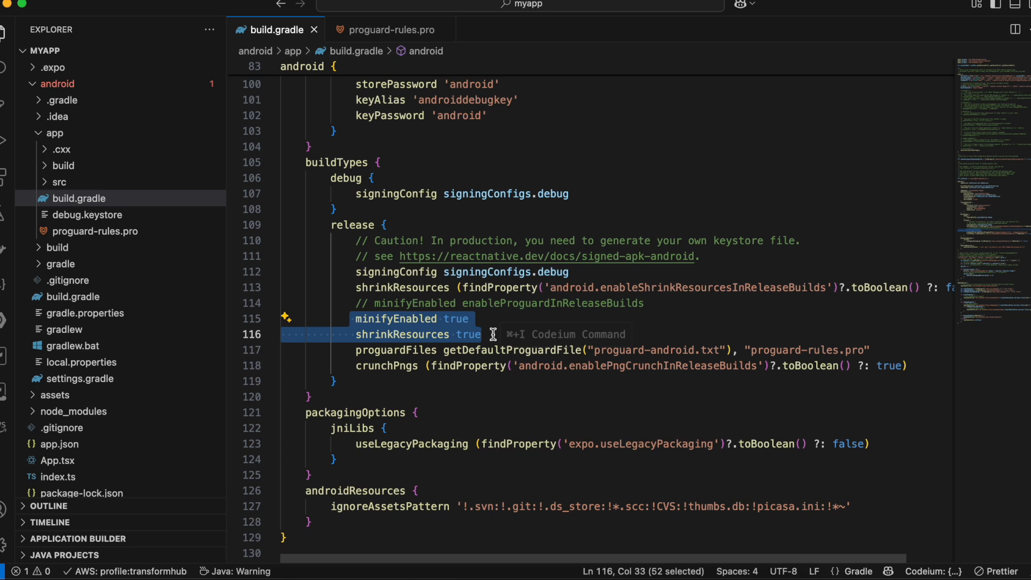
mouse_move(406, 432)
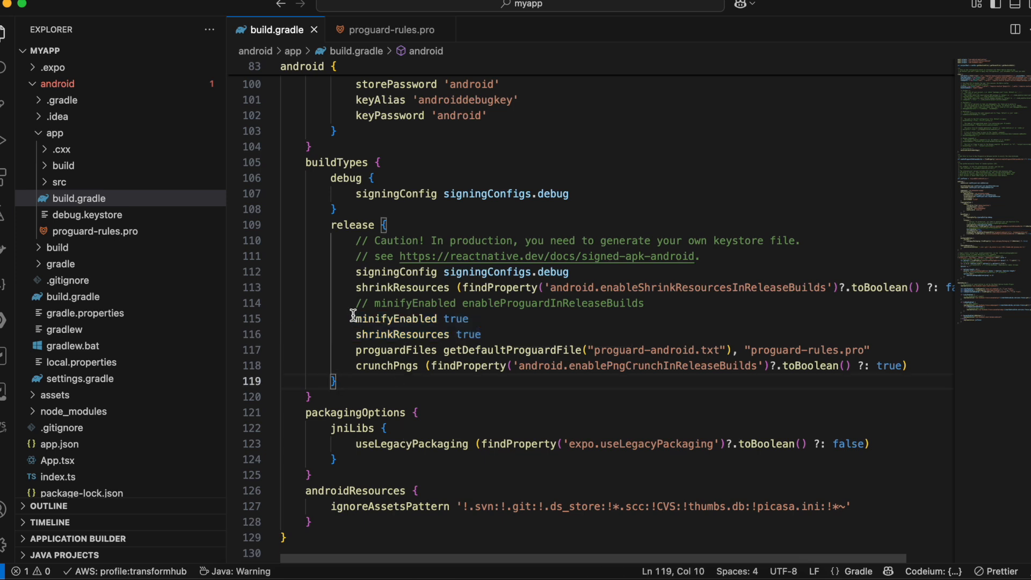
drag(352, 319, 492, 334)
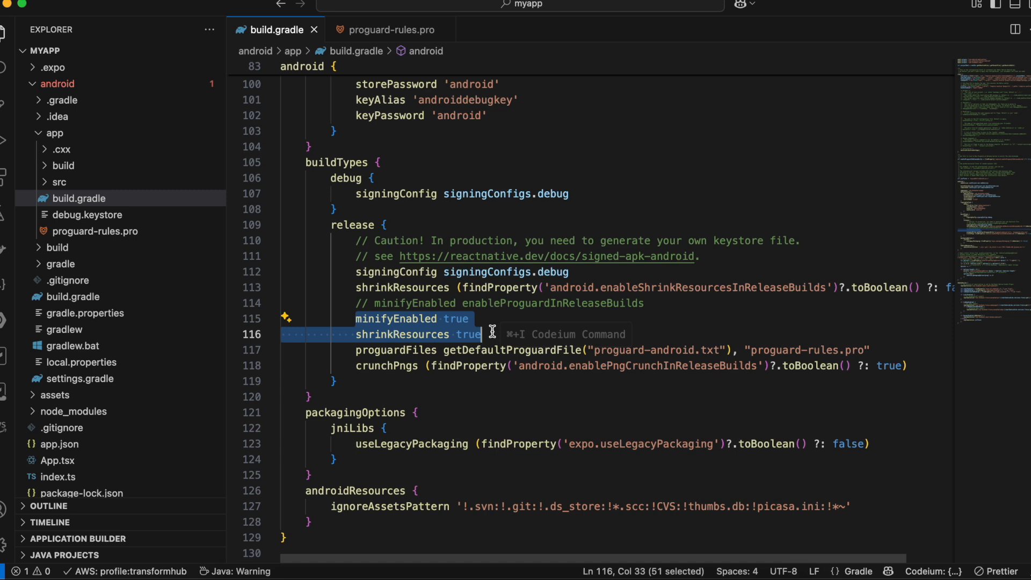
mouse_move(492, 334)
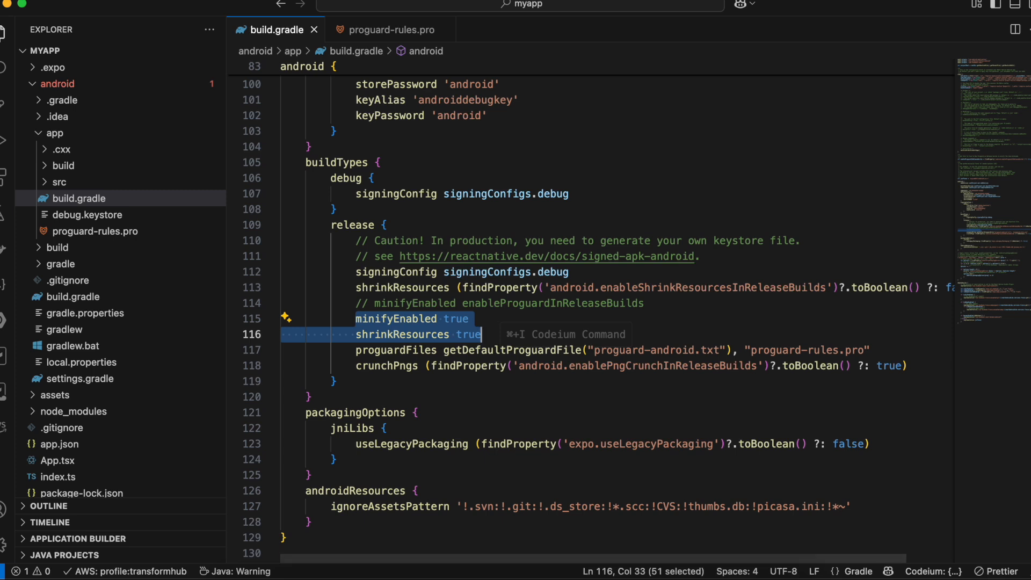